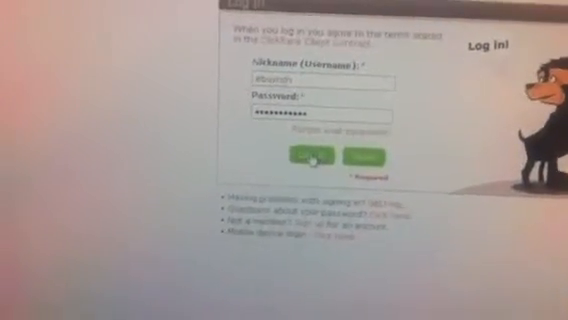
- Submit the entered nickname and password to open the ClickBank sales dashboard
left_click(312, 157)
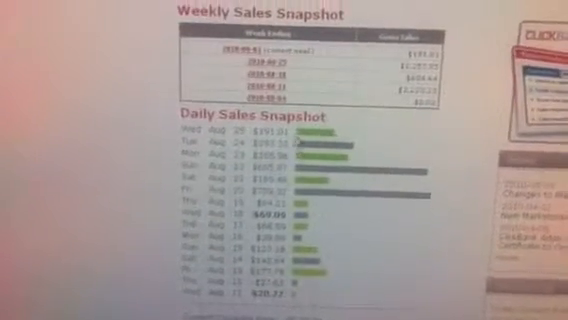